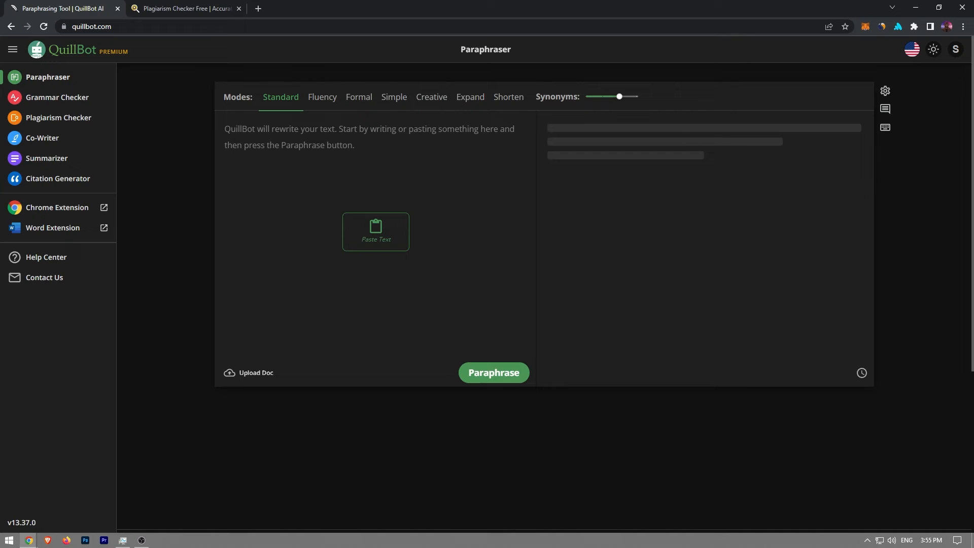
{"action": "mouse_move", "coordinate": [72, 392]}
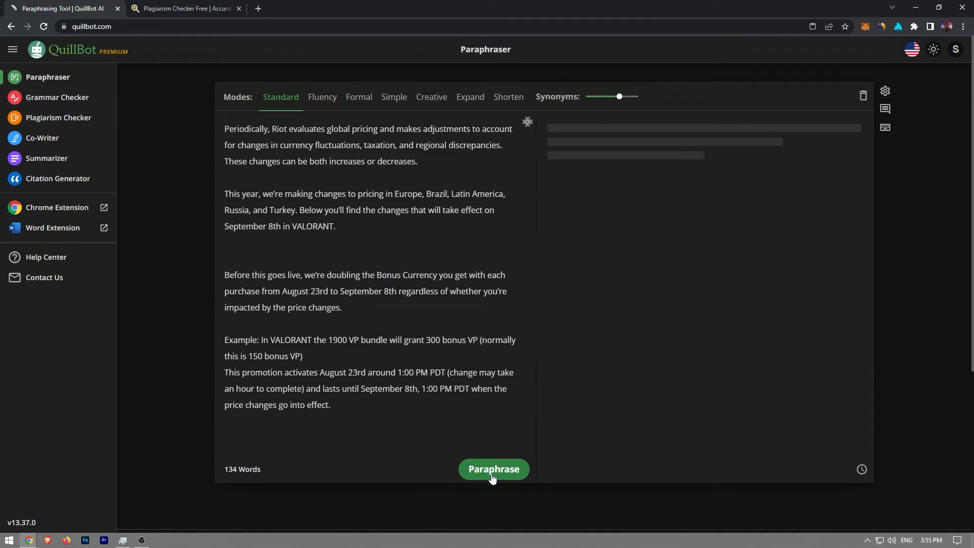
Paraphrase the VALORANT pricing notice, copy the result and move to plagiarismdetector.net to scan it
{"action": "left_click", "coordinate": [493, 469]}
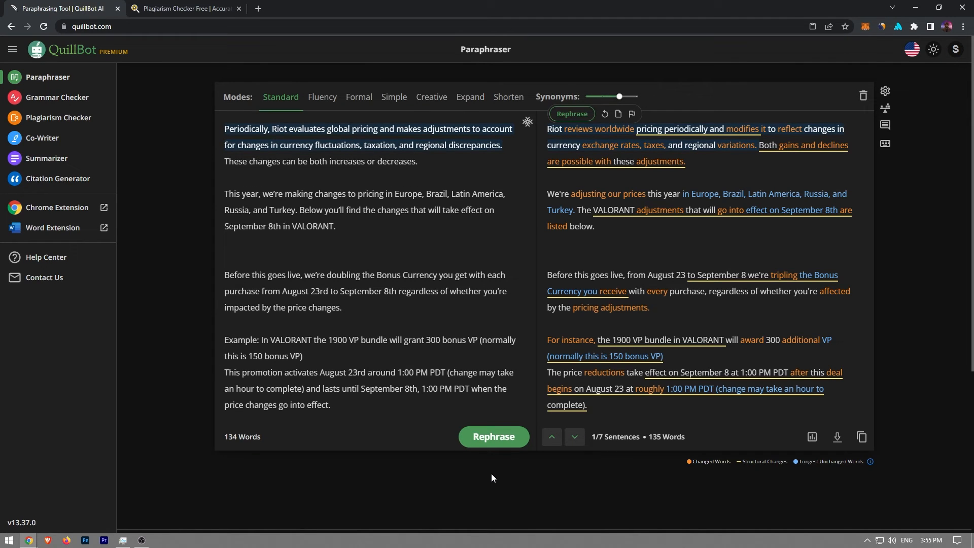
{"action": "left_click", "coordinate": [862, 436]}
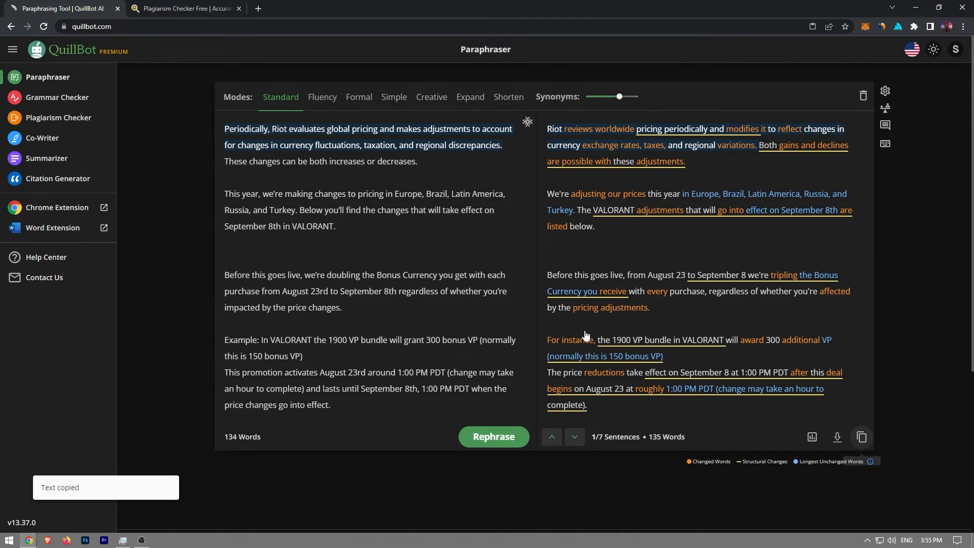
{"action": "left_click", "coordinate": [185, 8]}
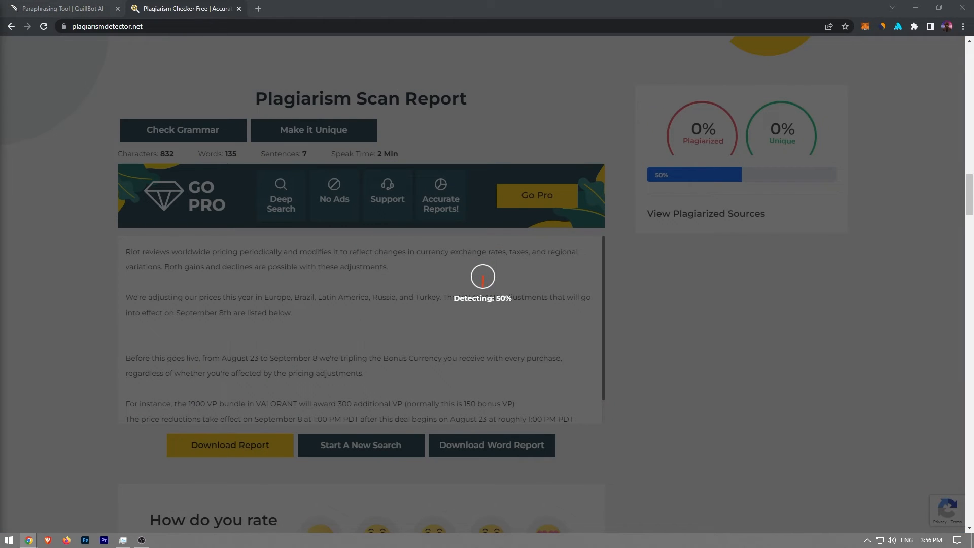